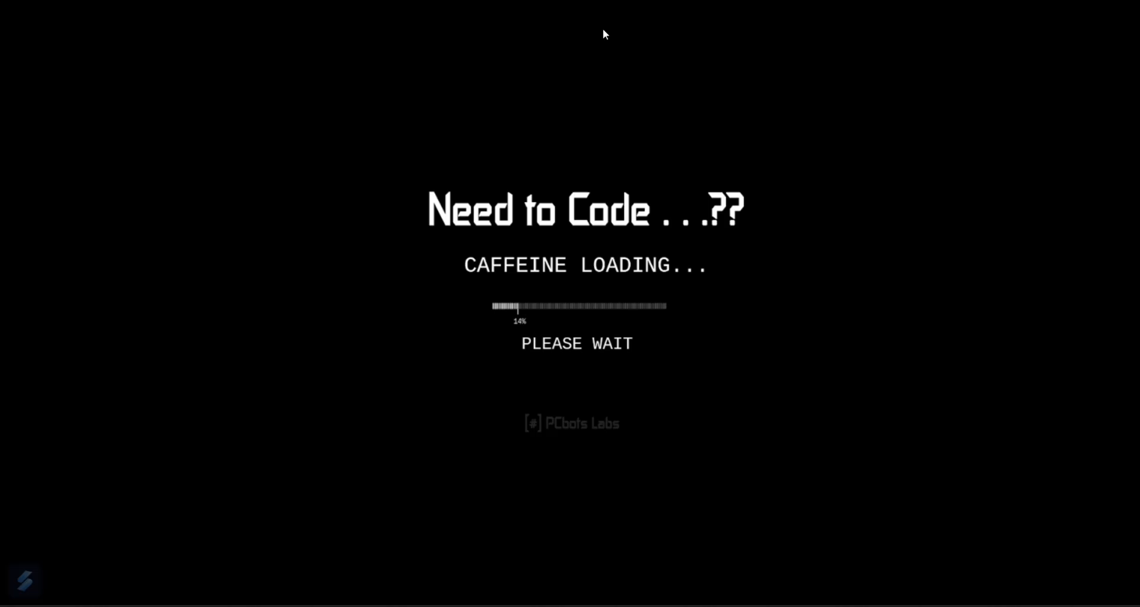
mouse_move(715, 206)
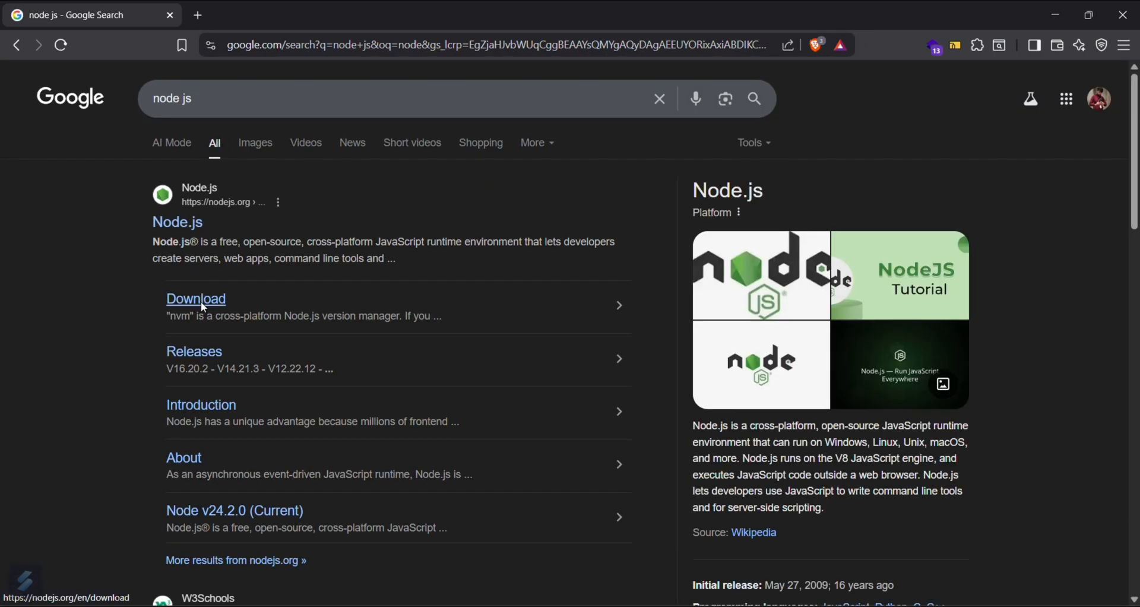
Step: Reach the Node.js download page for v22.17.0 LTS on Windows, keeping npm, and view the prebuilt installers
left_click(196, 300)
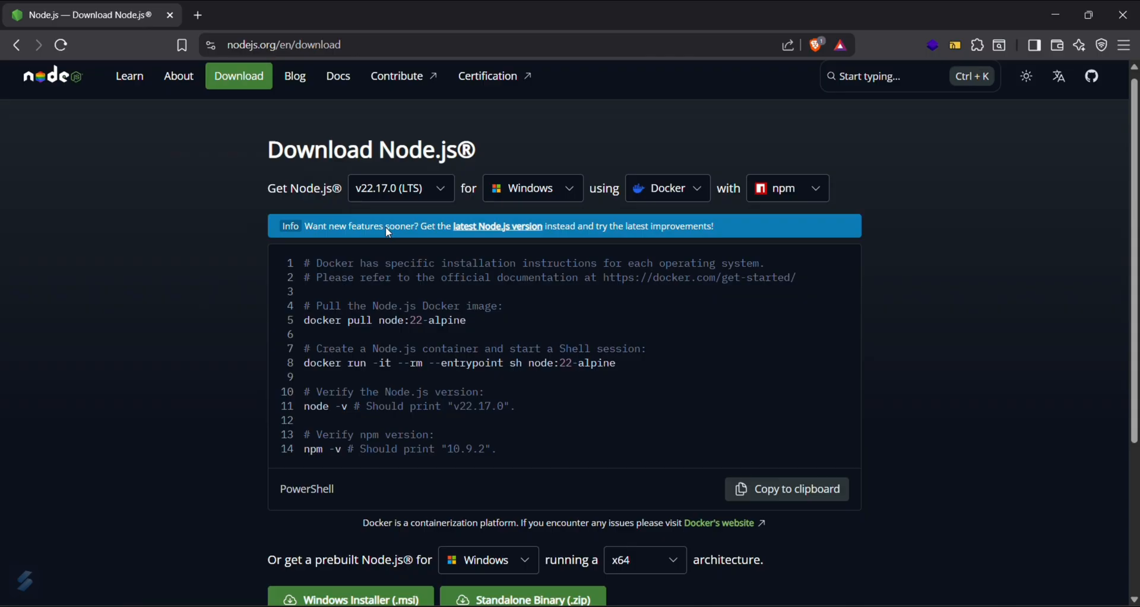
scroll("down", 3)
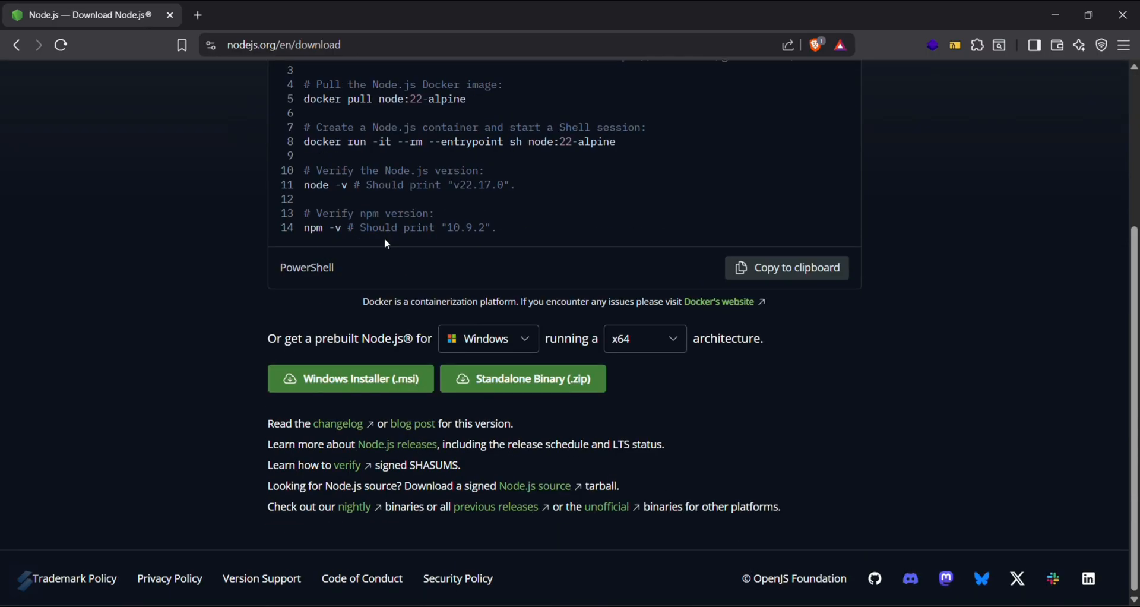
scroll("up", 3)
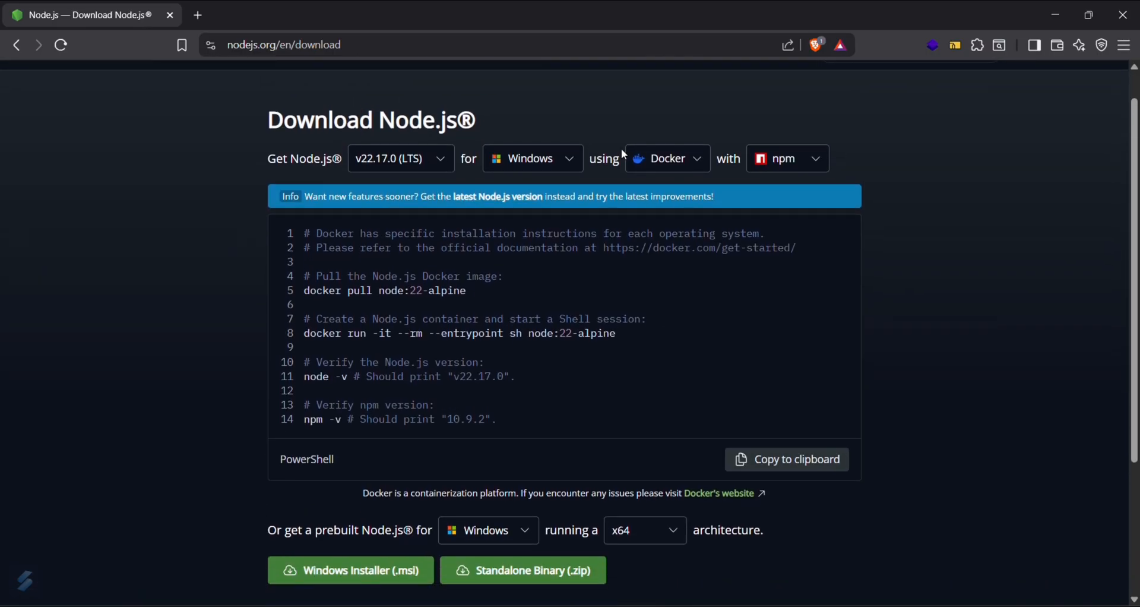
left_click(786, 158)
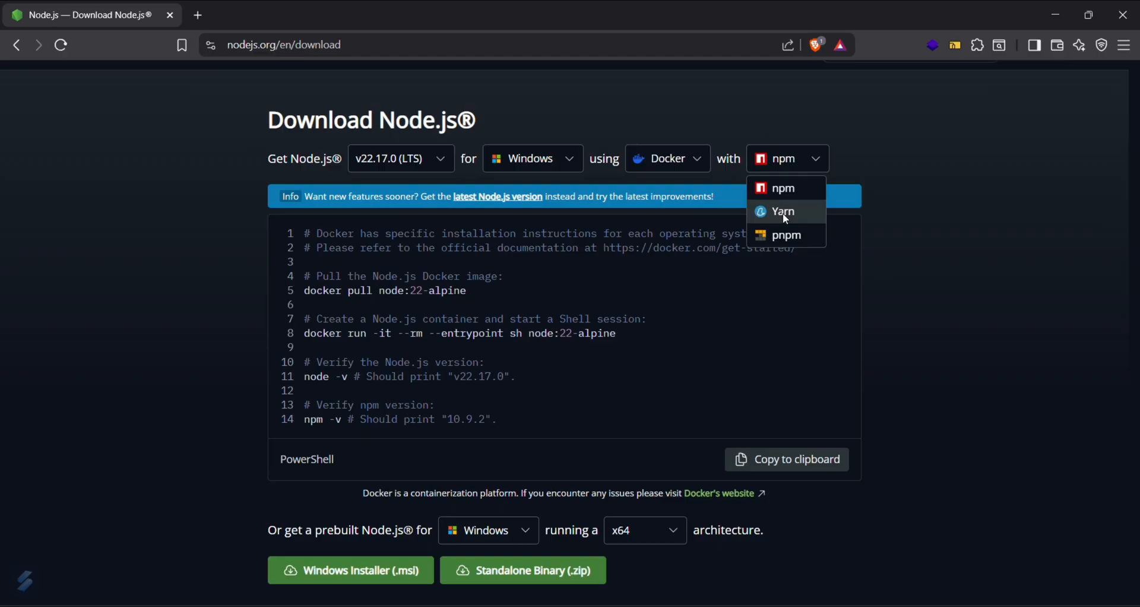
left_click(845, 164)
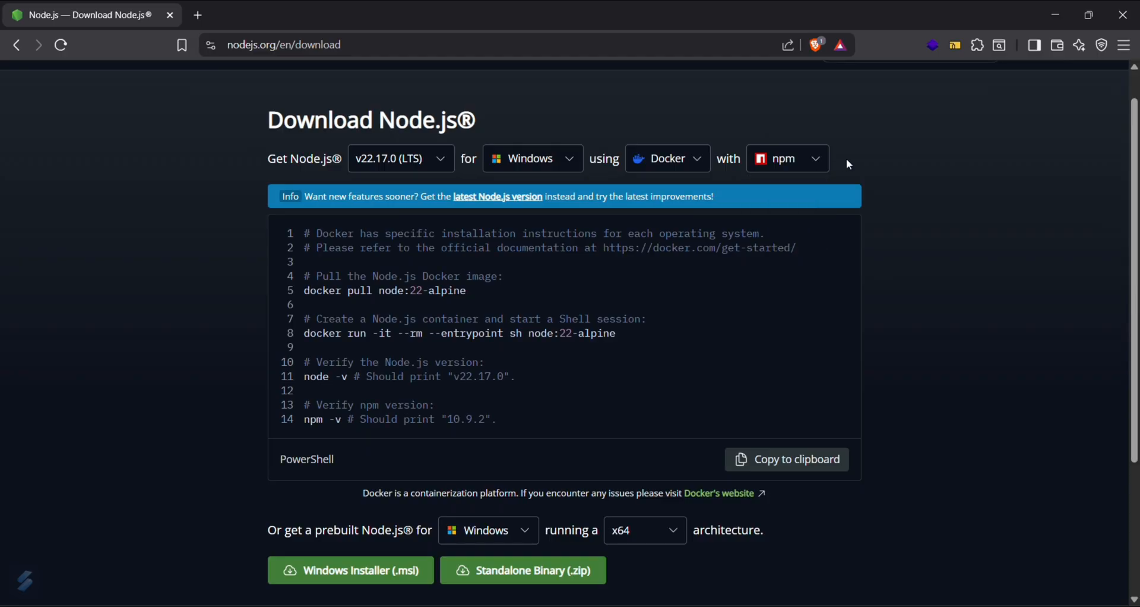
mouse_move(796, 196)
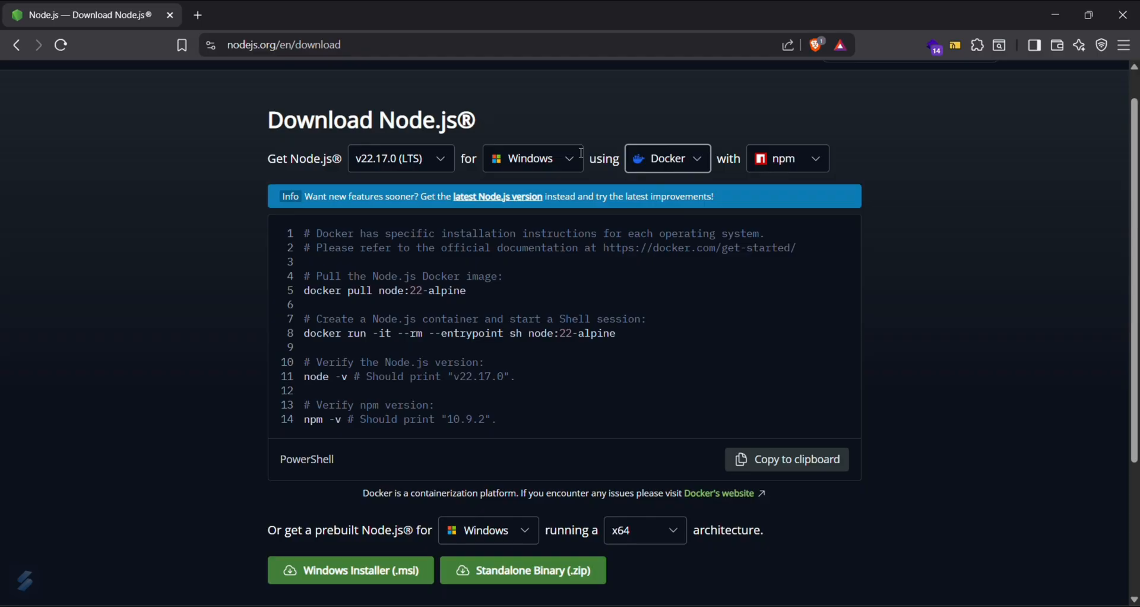
scroll("down", 3)
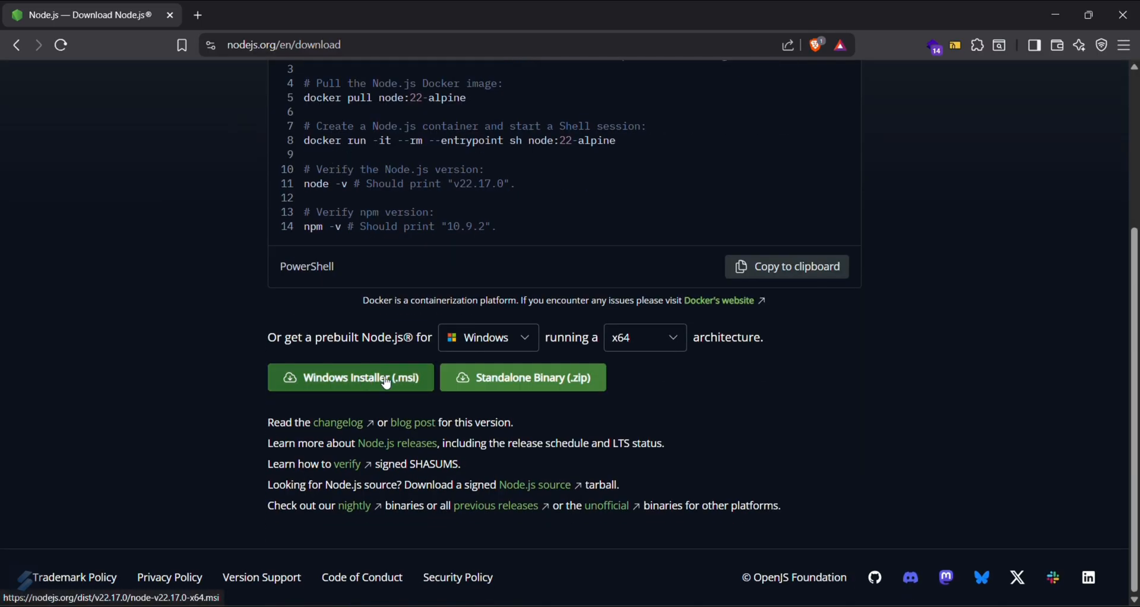
Step: Download the Windows Installer (.msi) for x64 and save it to Extras (D:)
left_click(351, 377)
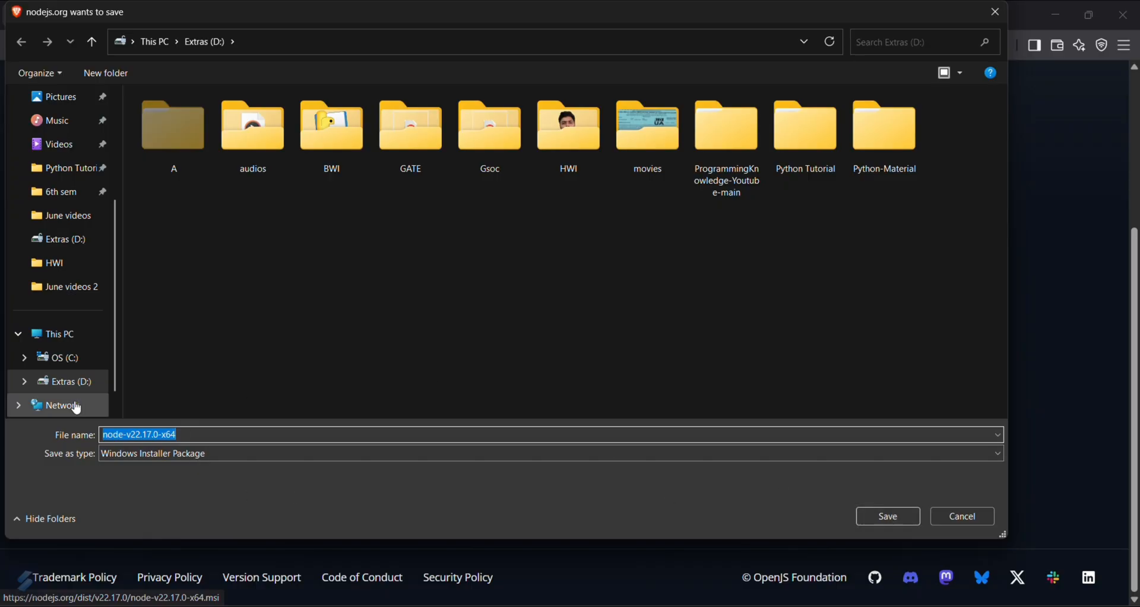
mouse_move(887, 516)
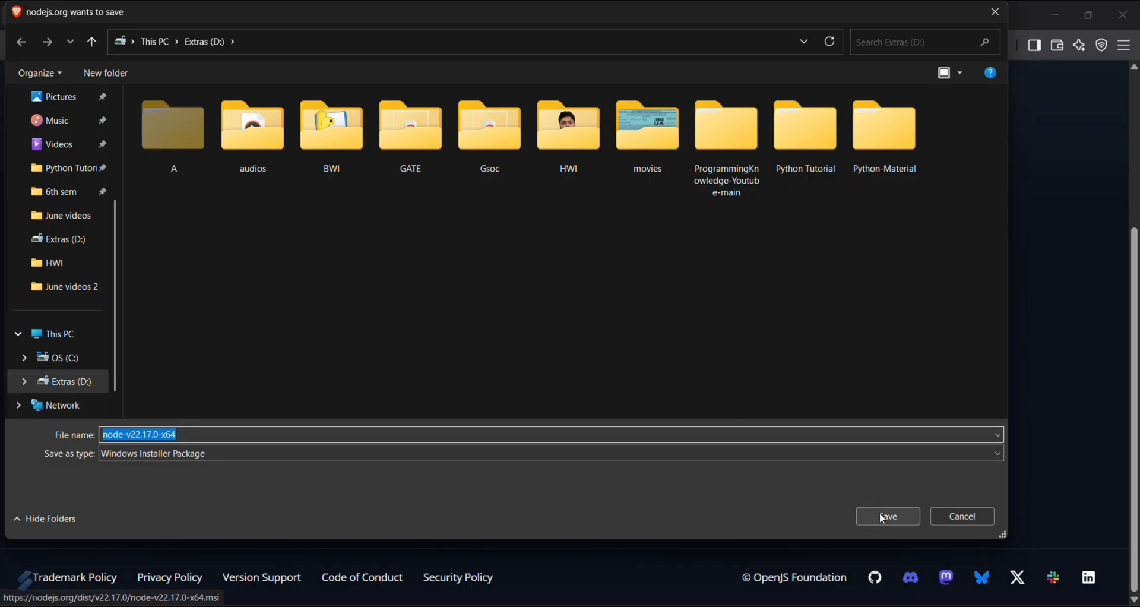
left_click(886, 516)
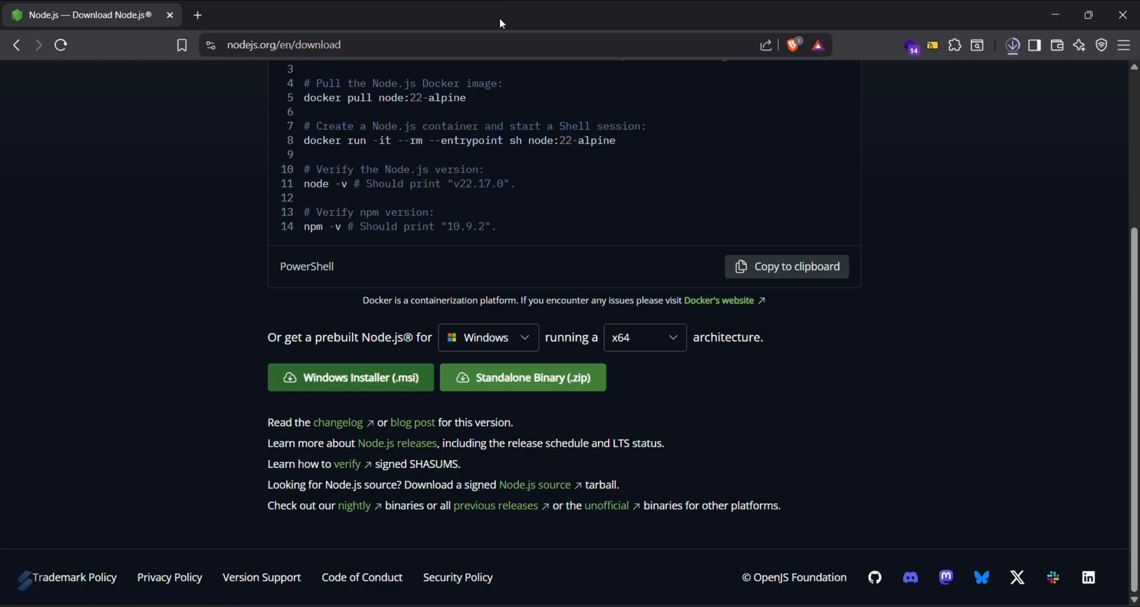
Step: Watch node-v22.17.0-x64.msi finish downloading and view it in the full download history
left_click(1012, 45)
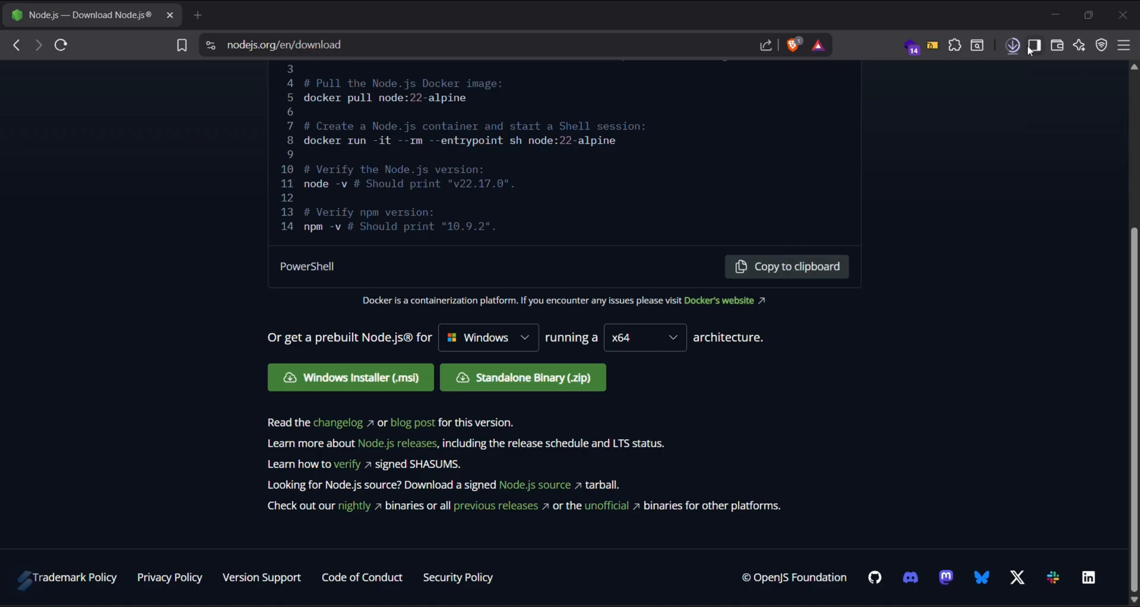
left_click(1012, 44)
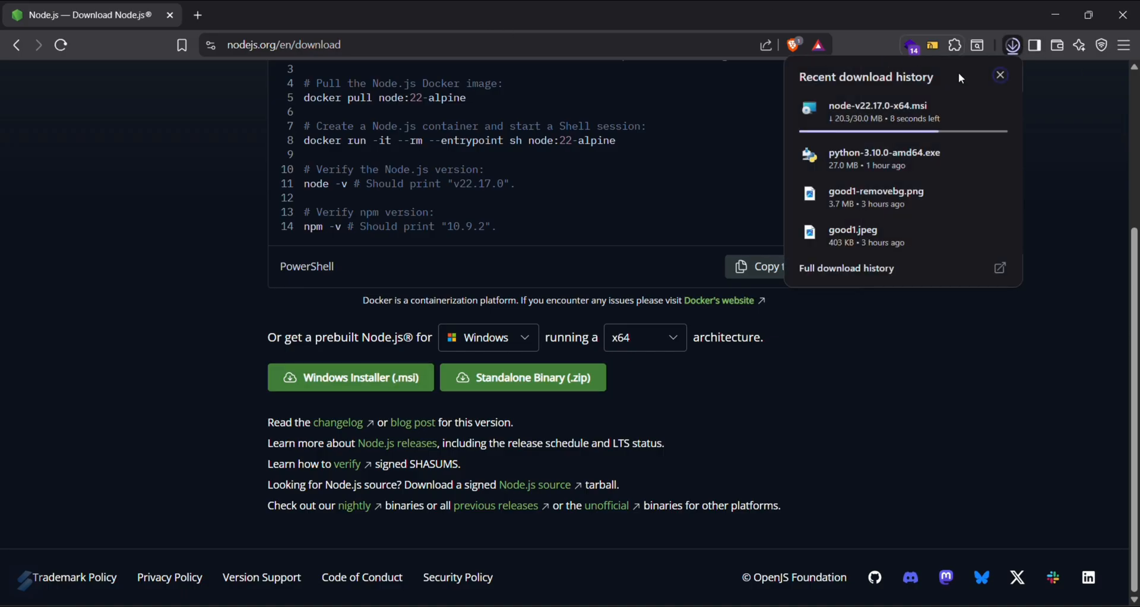
mouse_move(982, 61)
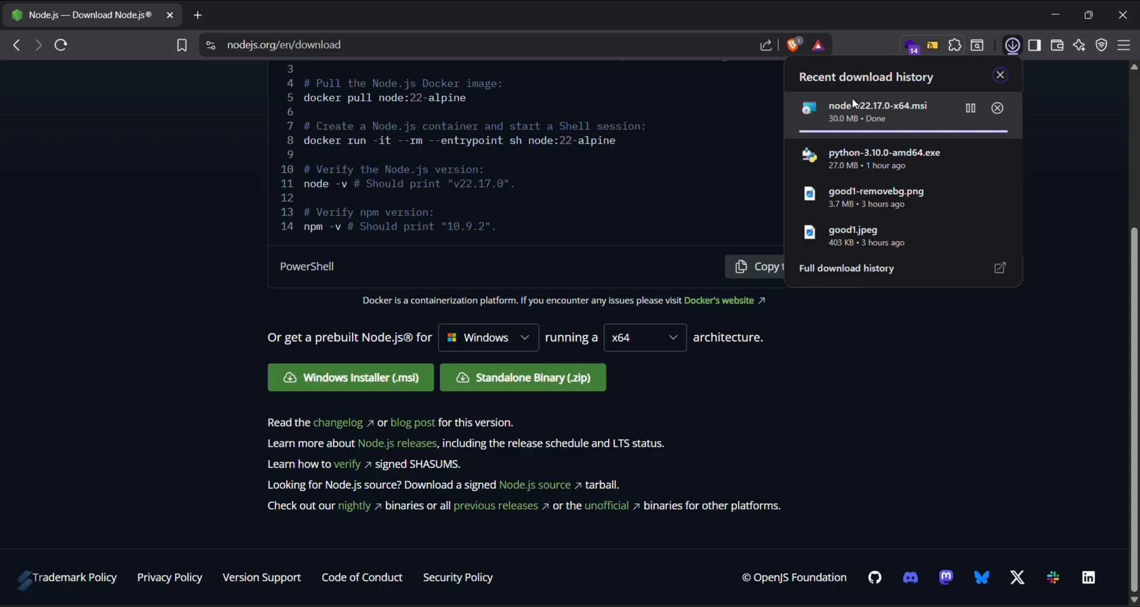
mouse_move(769, 95)
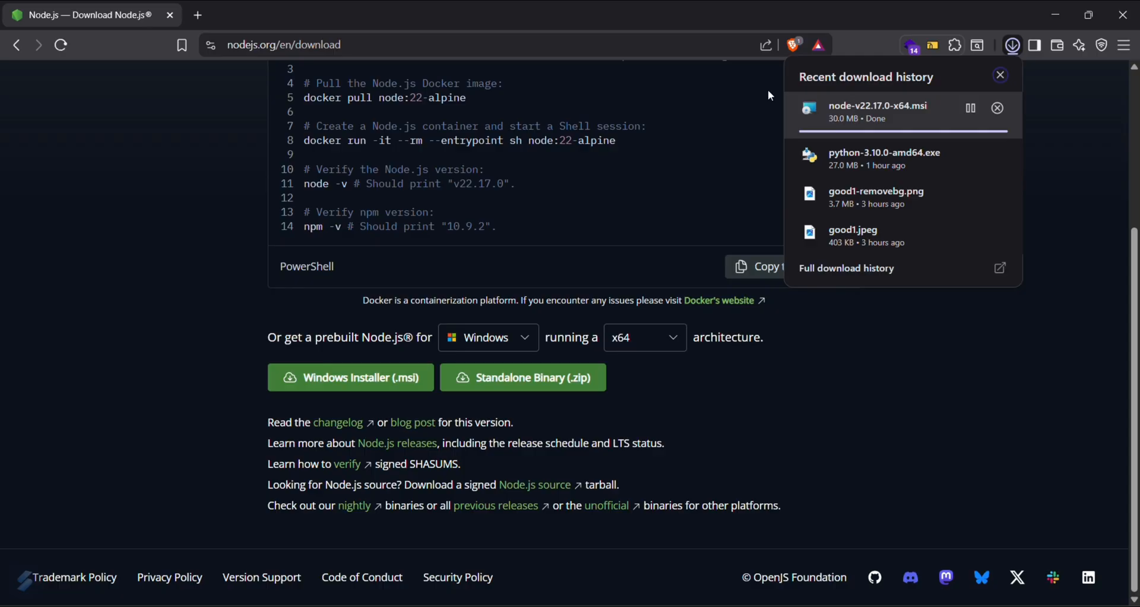
left_click(847, 268)
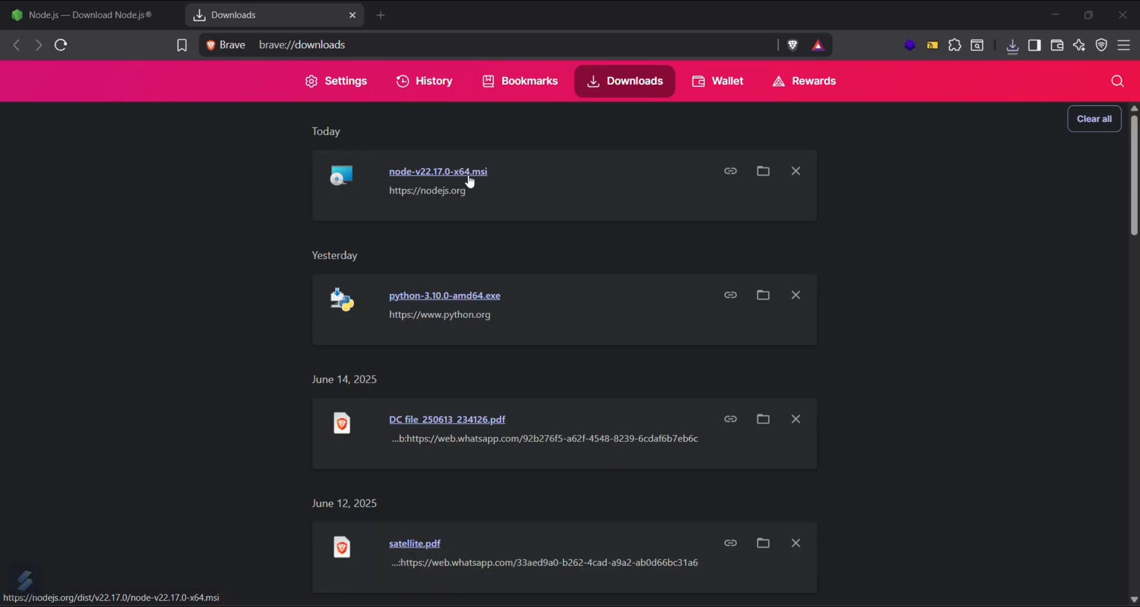
Step: Run node-v22.17.0-x64.msi from Downloads and move the Setup Wizard window aside
left_click(438, 171)
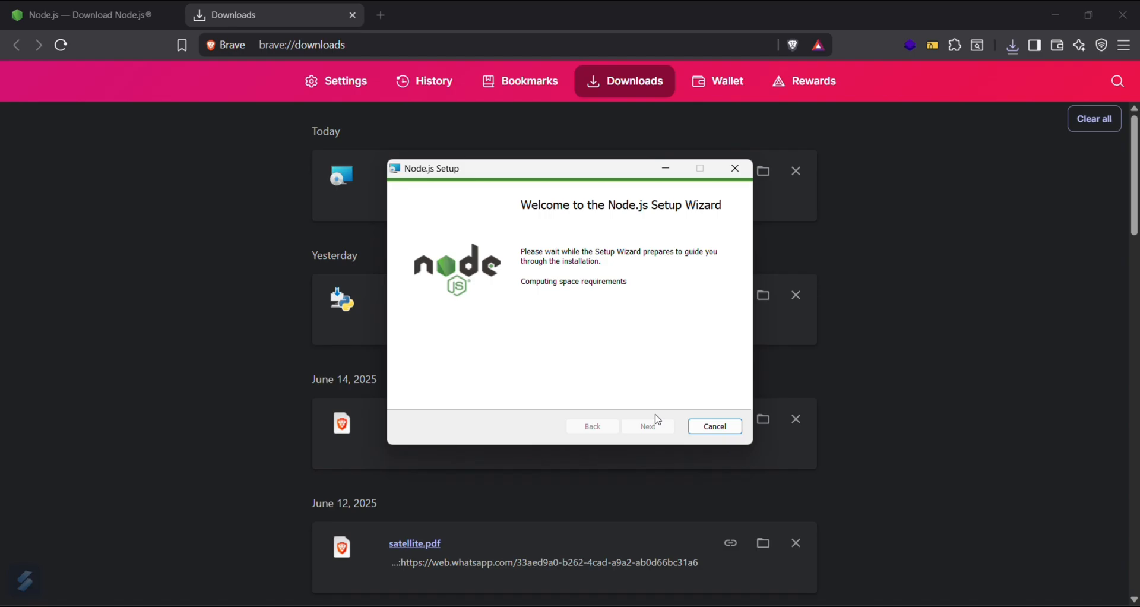
left_click_drag(533, 167, 325, 184)
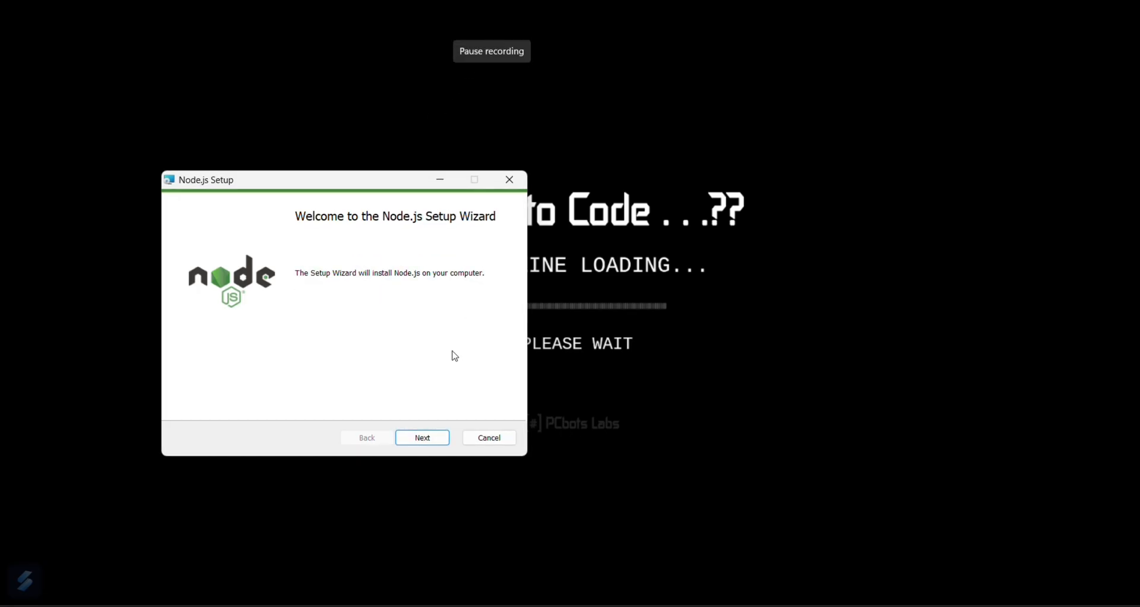
Step: Accept the license, keep C:\Program Files\nodejs and default features, and enable automatic native-module tools
left_click(423, 437)
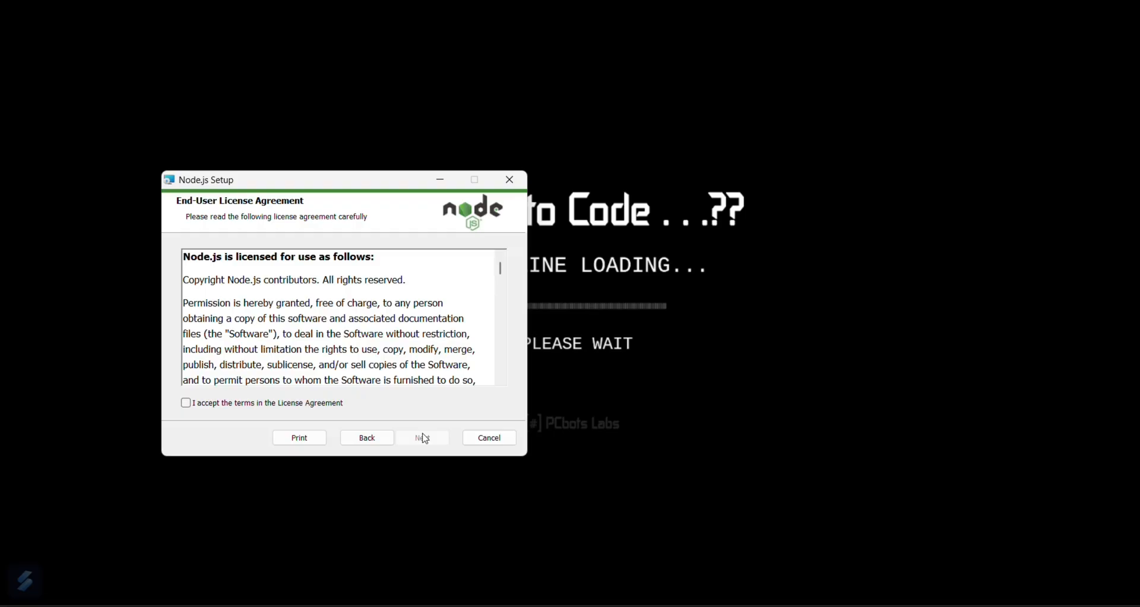
left_click(185, 403)
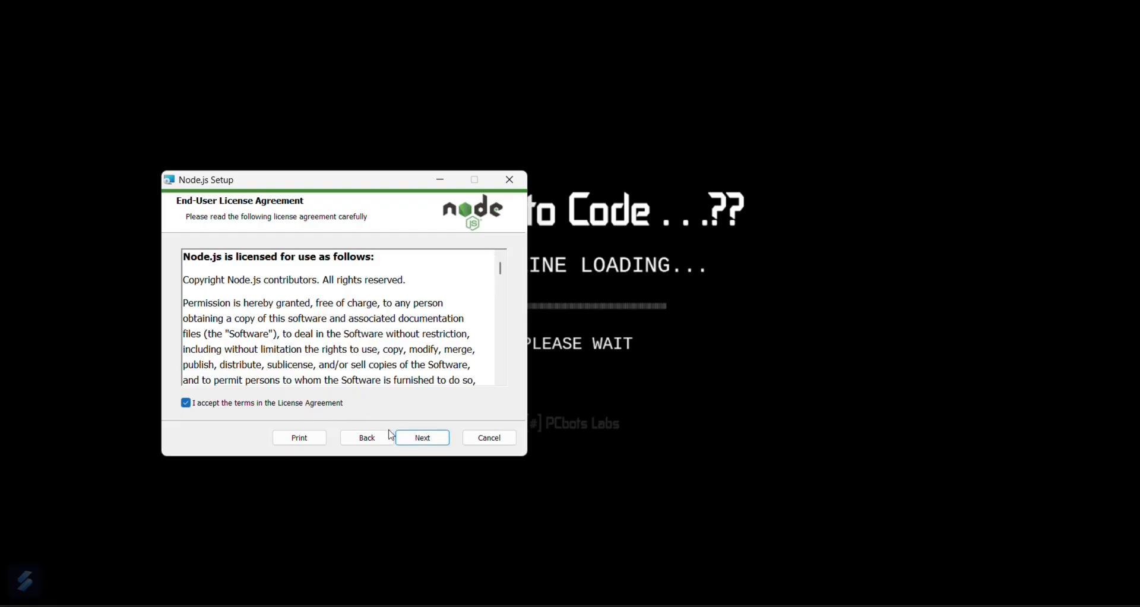
left_click(422, 437)
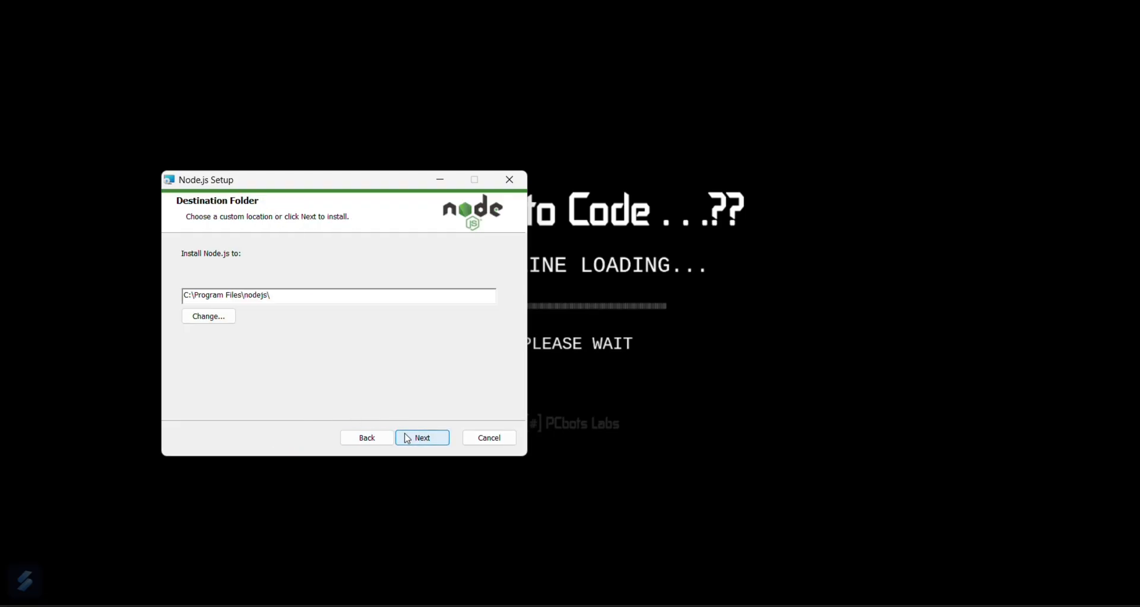
left_click(421, 437)
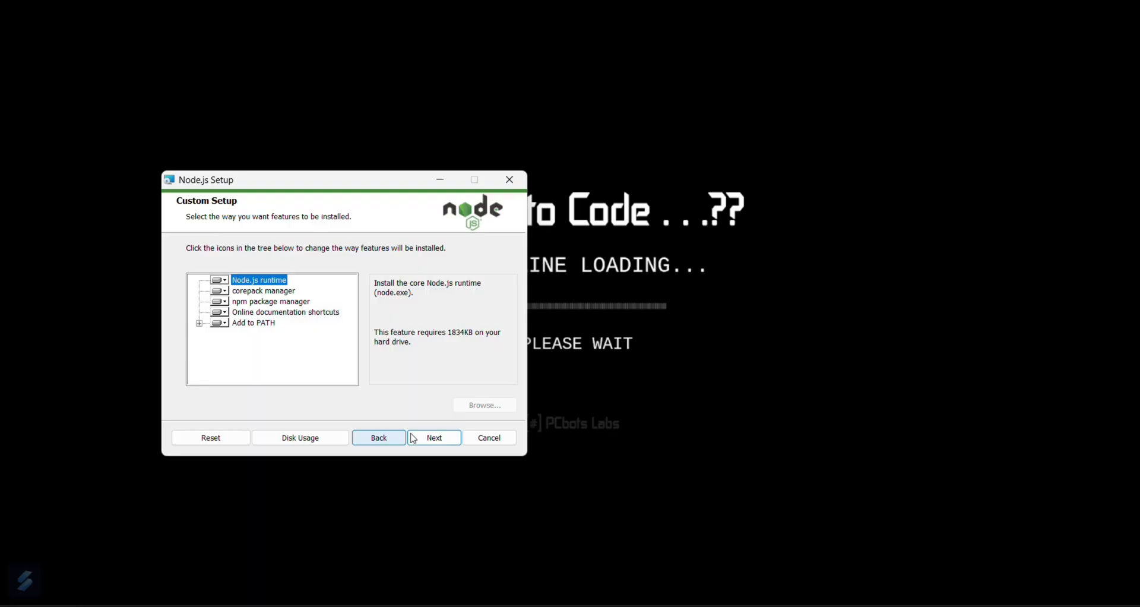
left_click(434, 436)
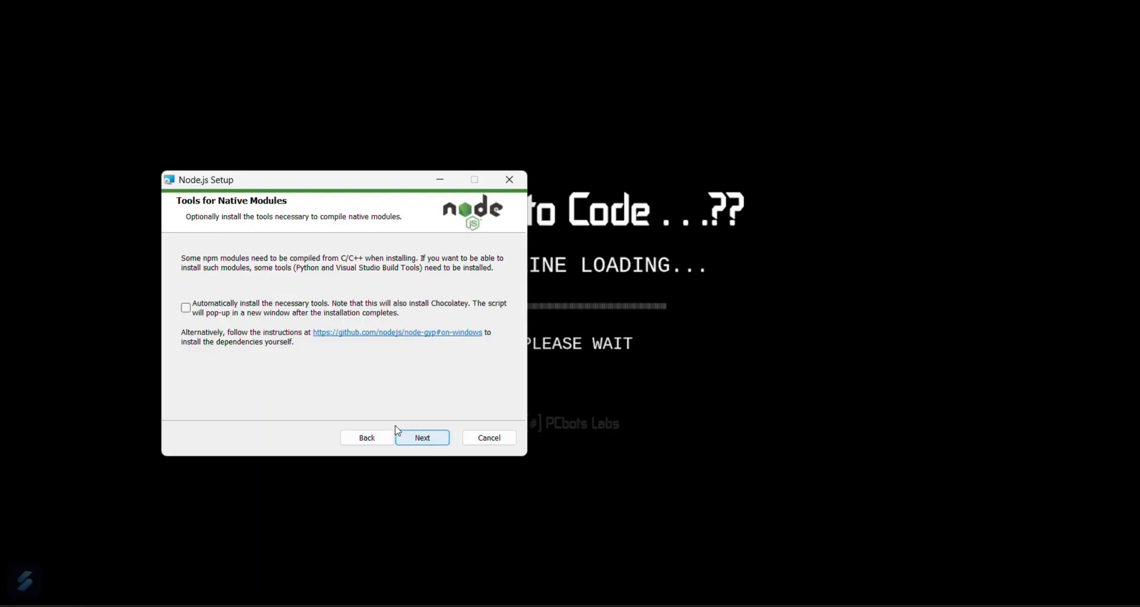
left_click(186, 307)
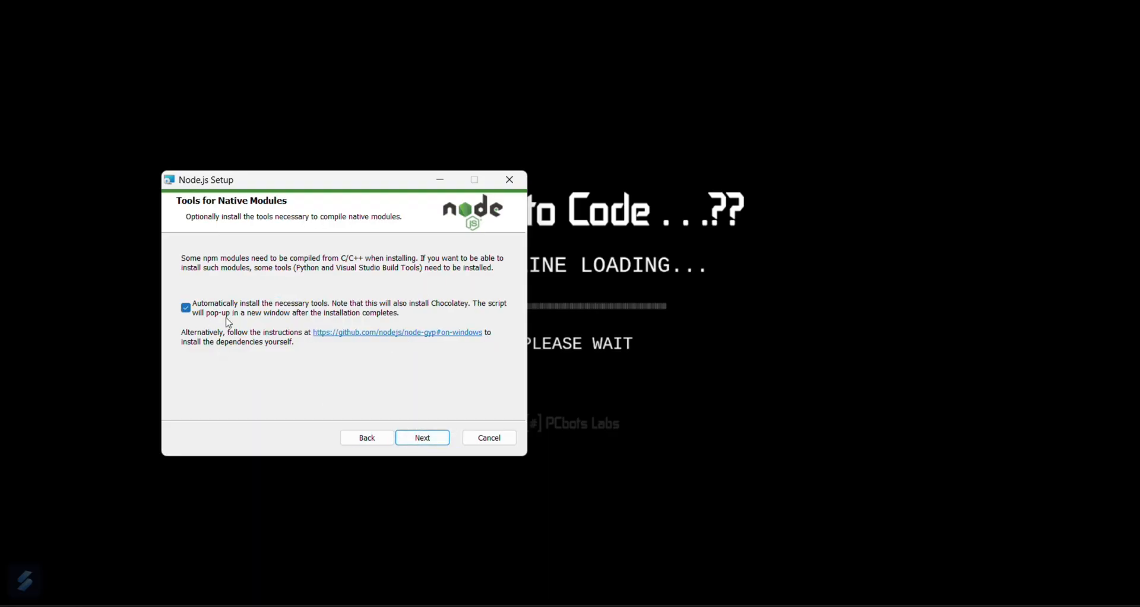
Step: Proceed to Ready to install and start the Node.js installation
left_click(421, 437)
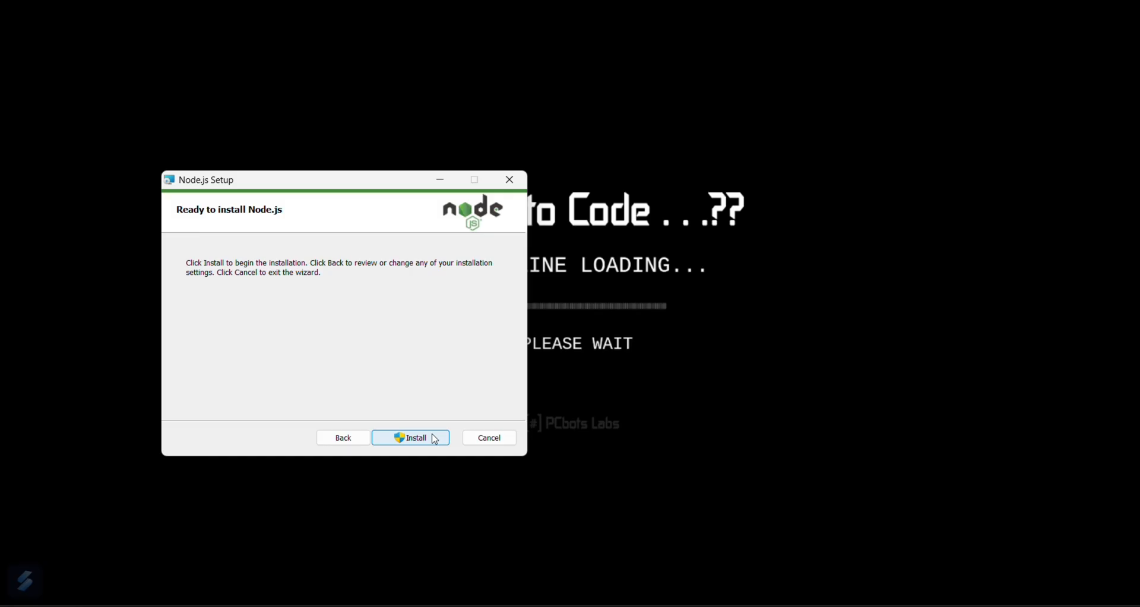
left_click(409, 437)
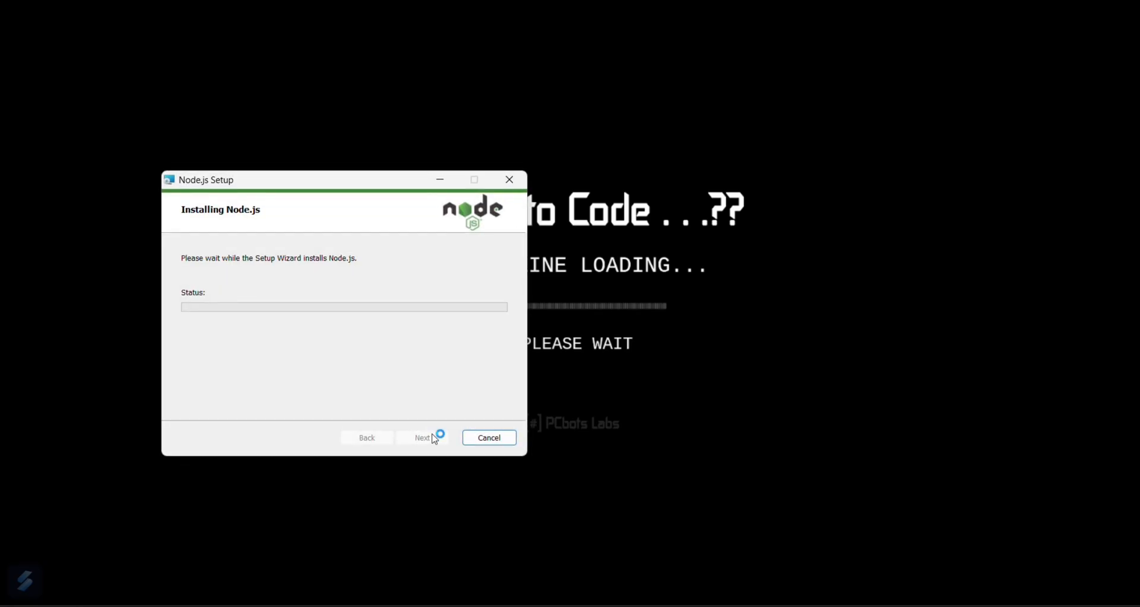
mouse_move(494, 437)
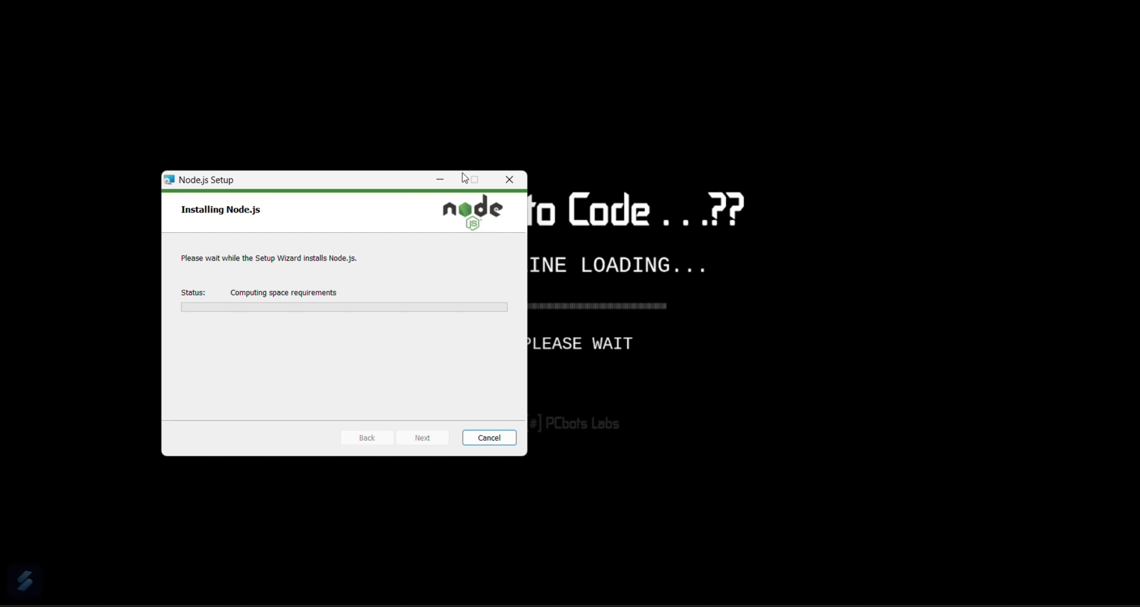
mouse_move(513, 183)
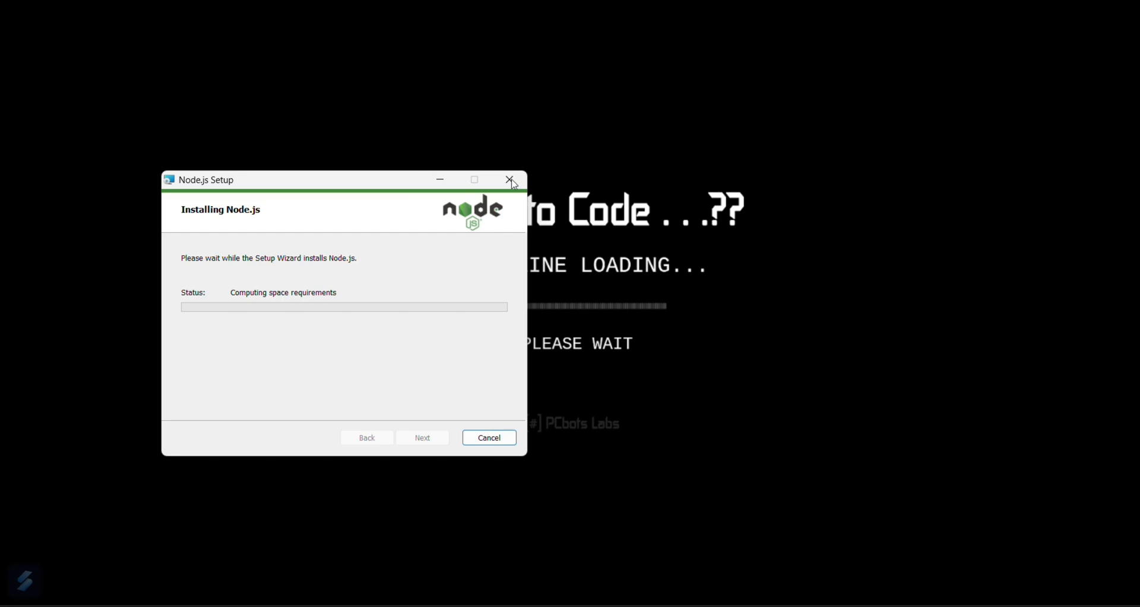
mouse_move(494, 36)
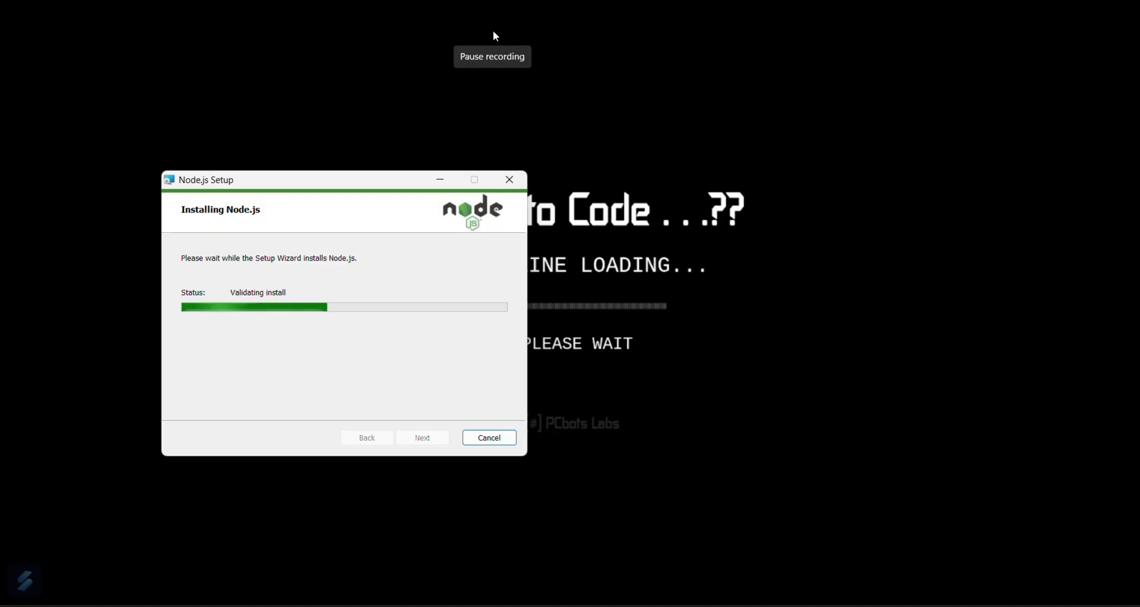
mouse_move(466, 118)
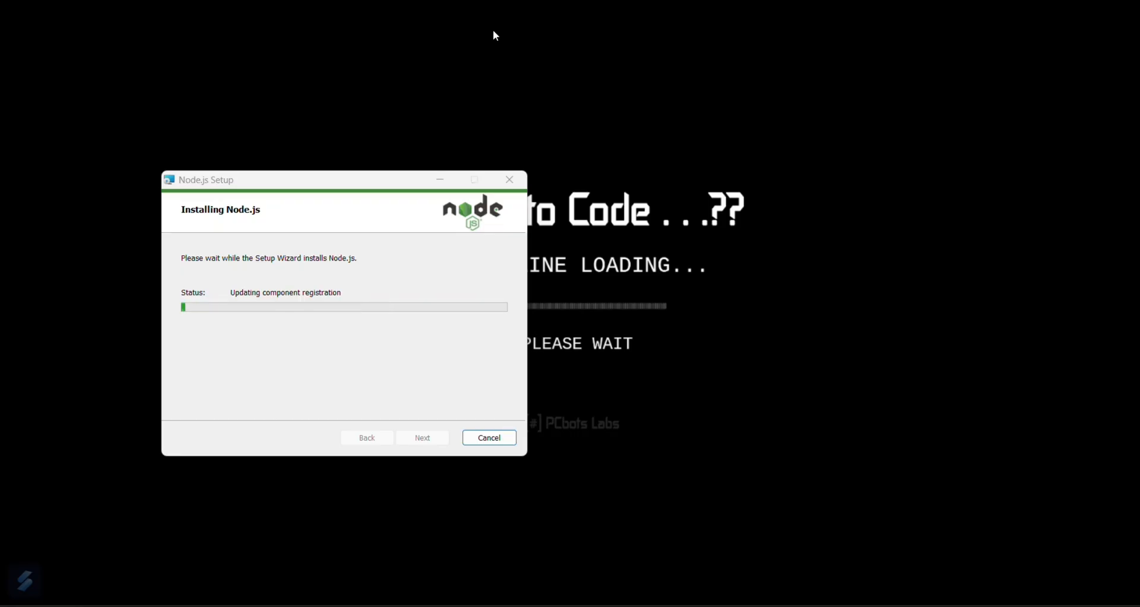
mouse_move(504, 86)
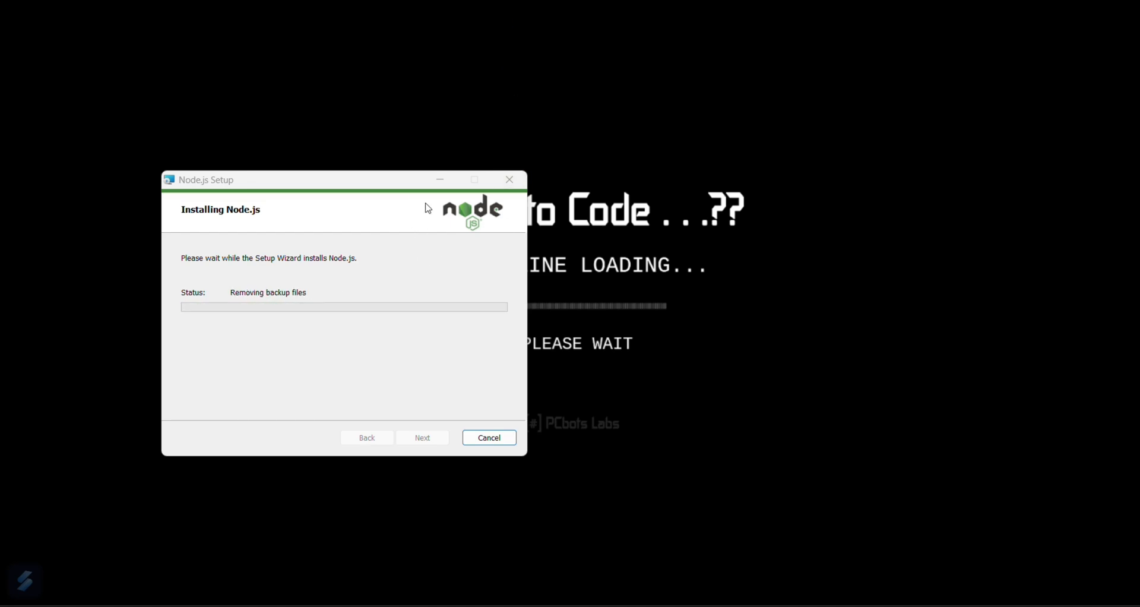
mouse_move(487, 37)
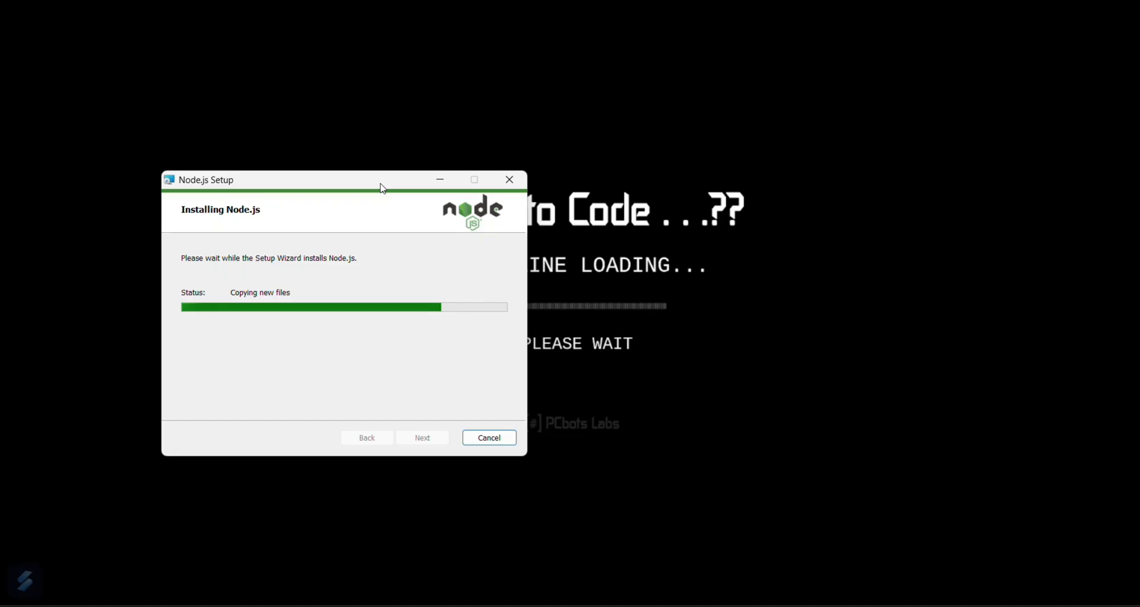
mouse_move(488, 34)
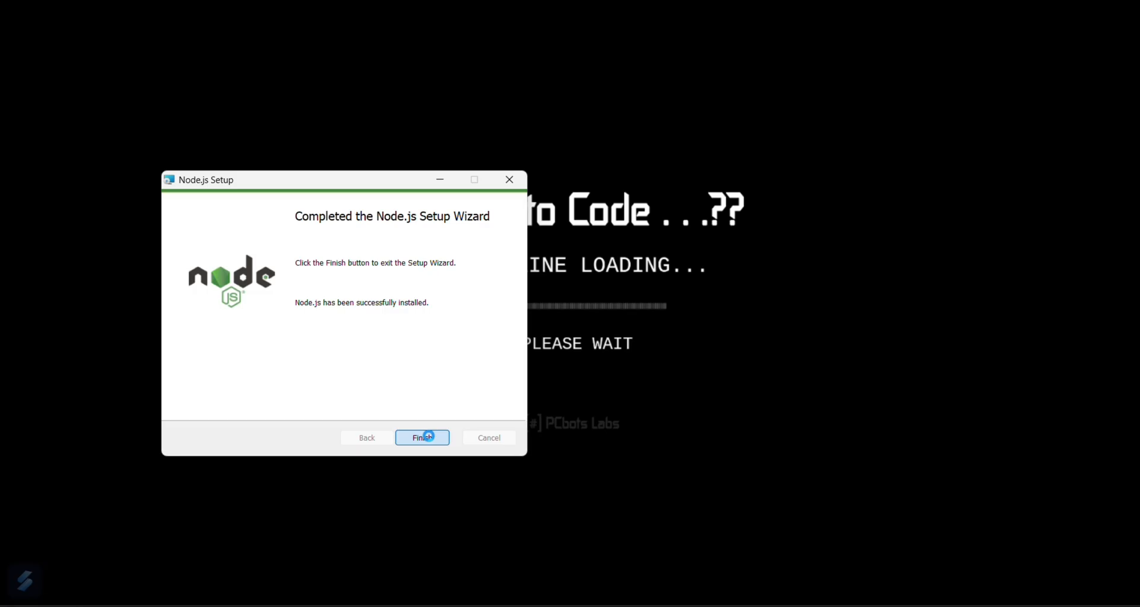
Step: Finish the setup wizard and search 'vs' in Start to launch Visual Studio Code
left_click(422, 437)
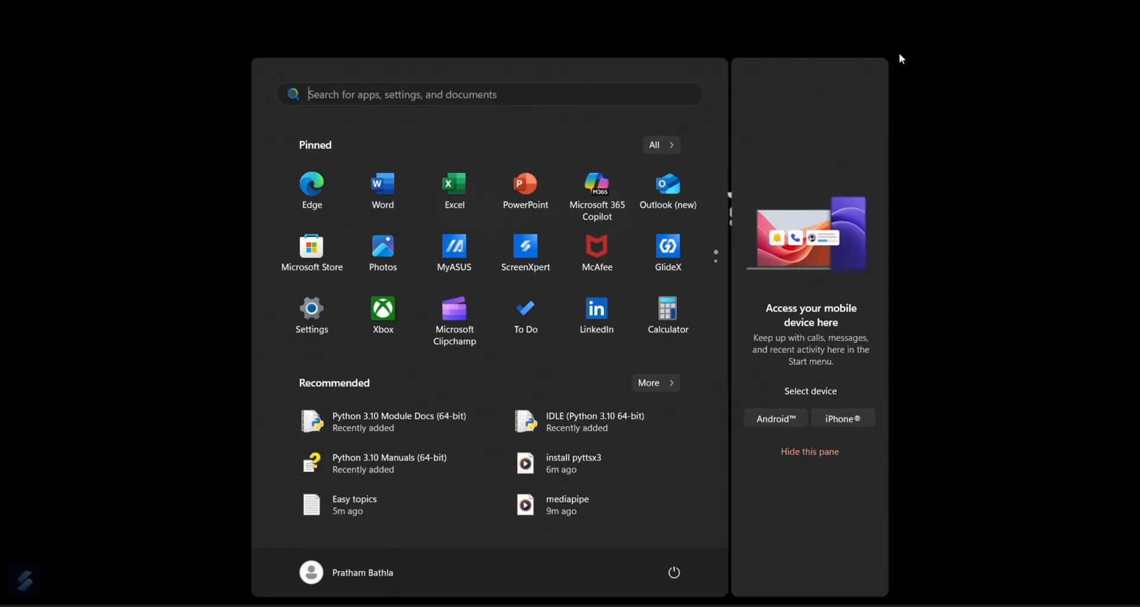
type("vs")
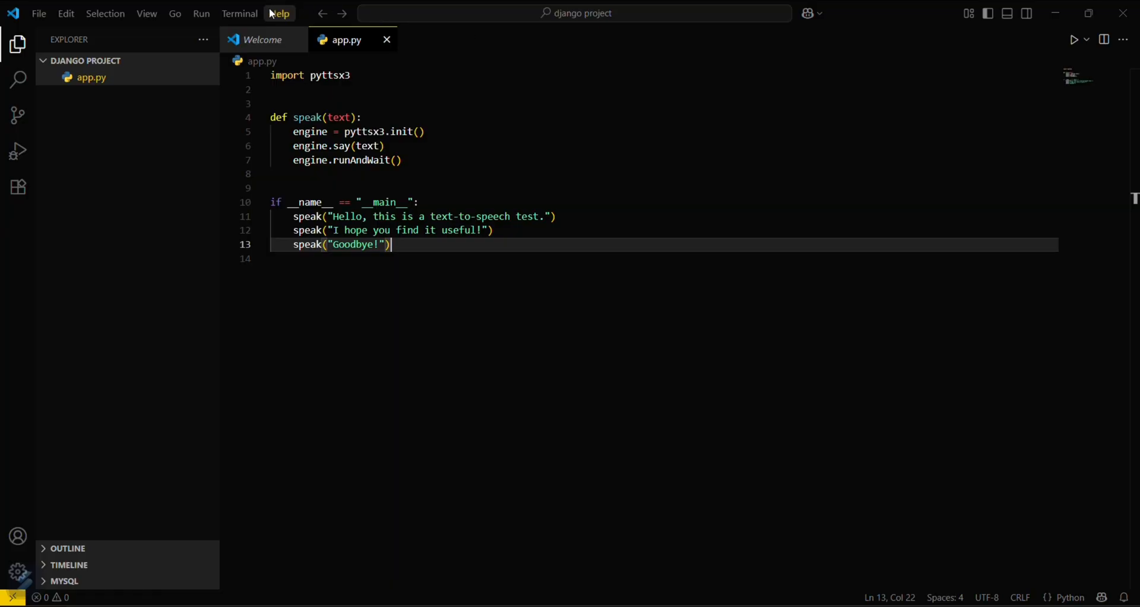
Step: Start a new PowerShell terminal in the django project and close app.py
left_click(278, 13)
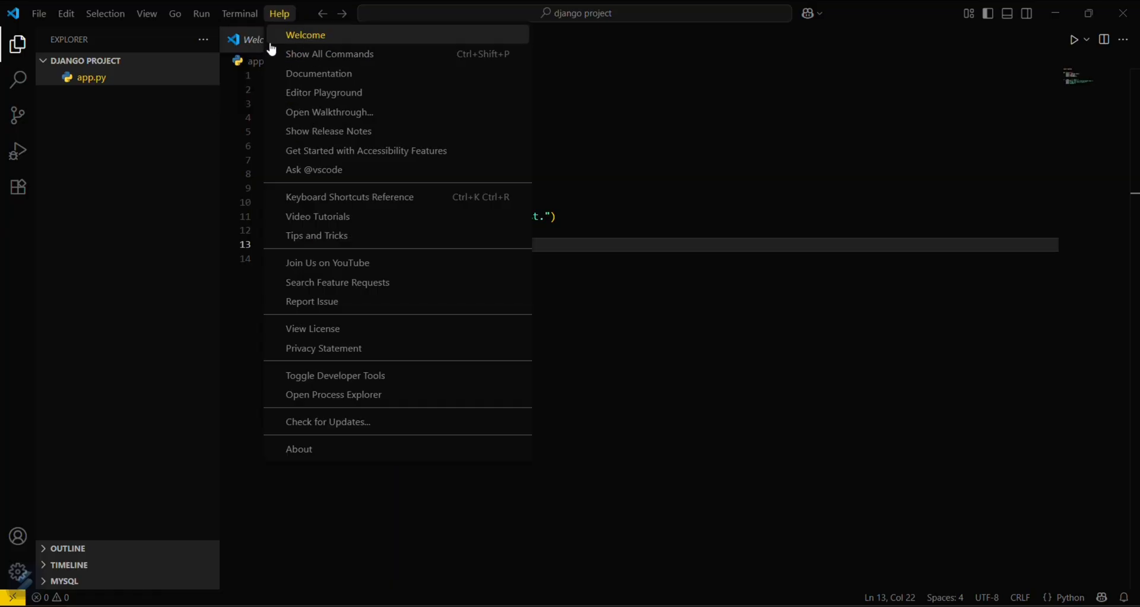
left_click(239, 13)
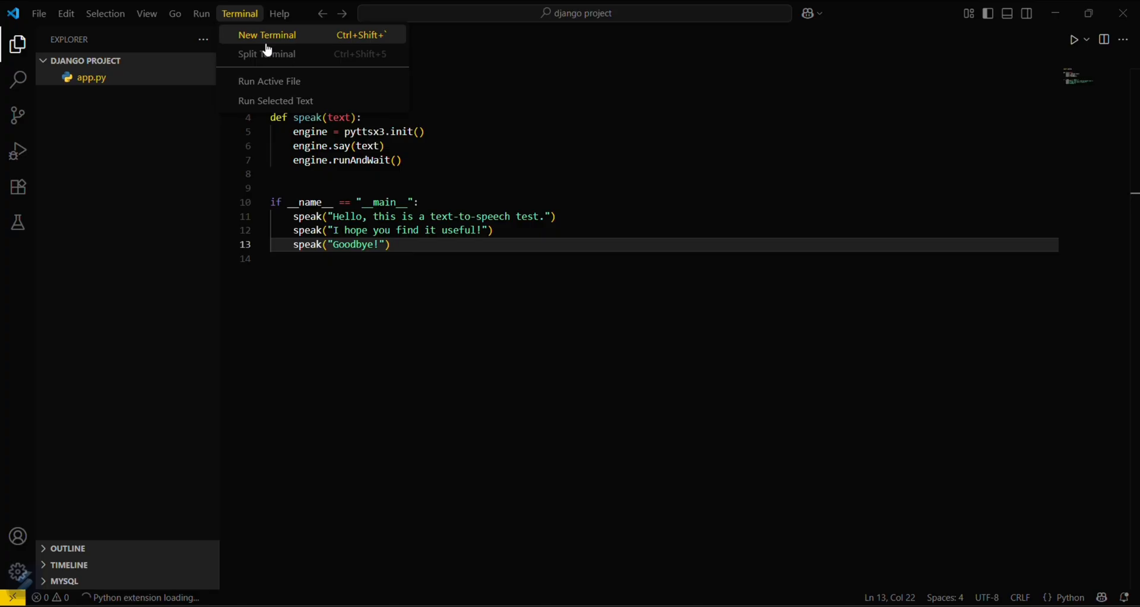
left_click(267, 34)
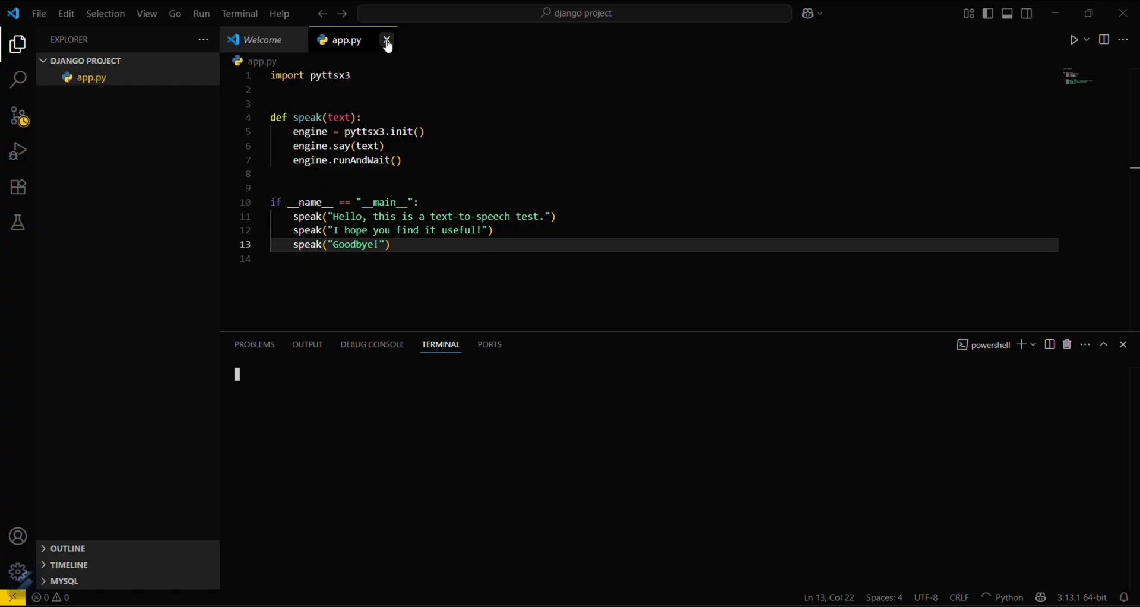
left_click(387, 41)
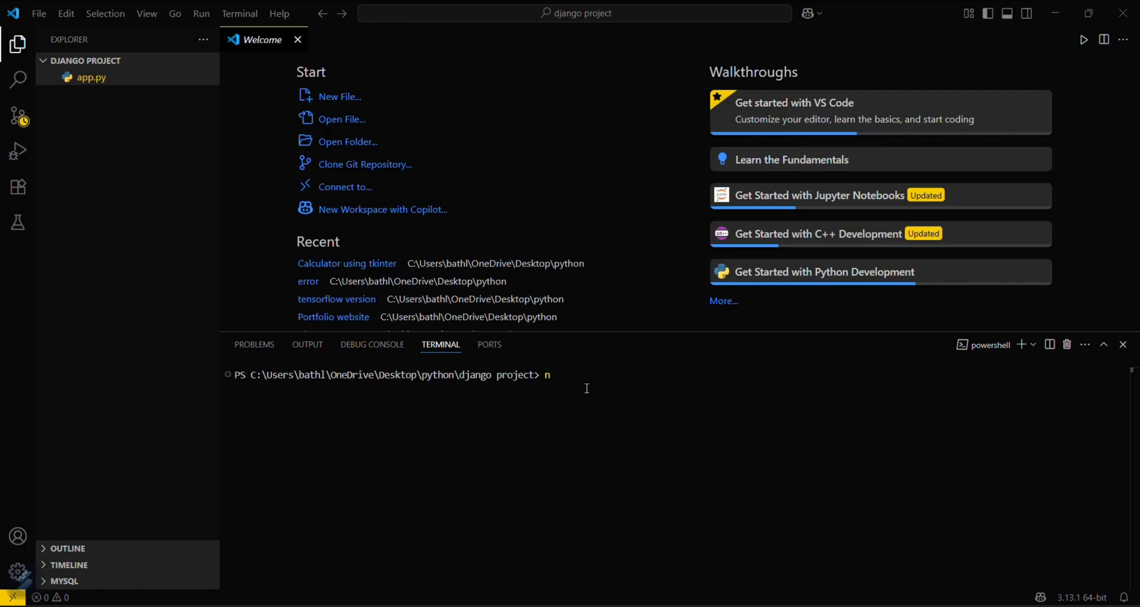
Step: Run node -v to get v22.17.0, then enter npm -v at the prompt
type("ode -v")
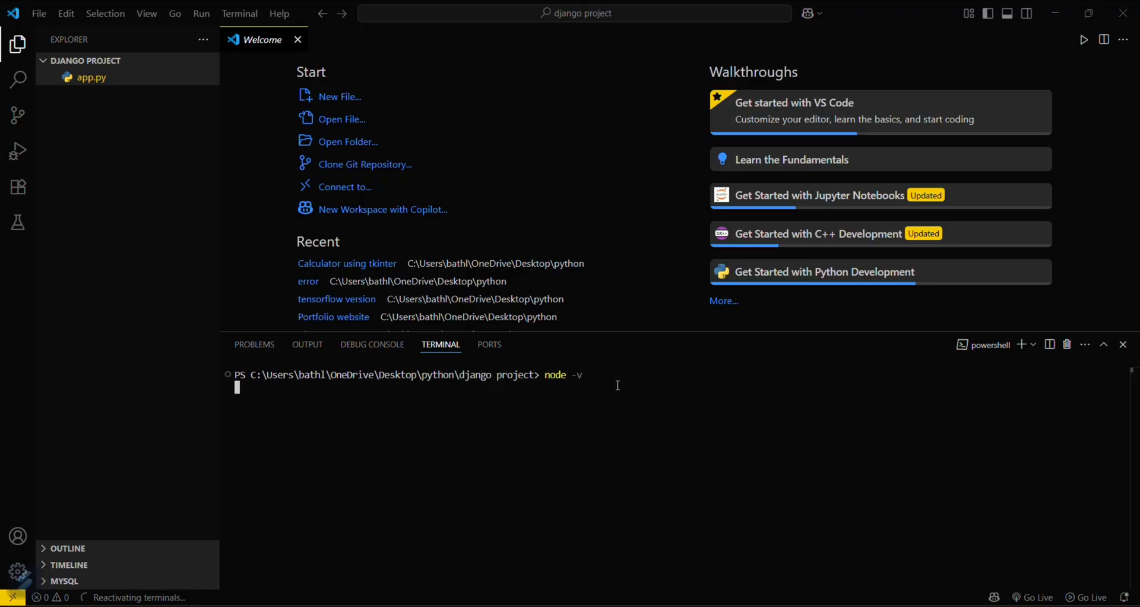
key("Return")
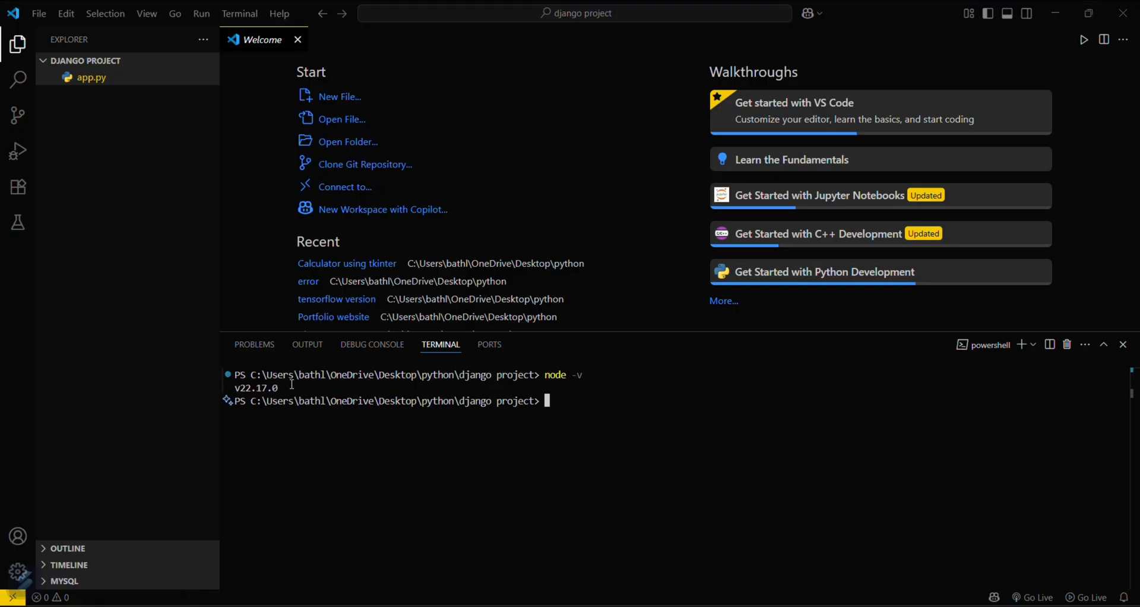
mouse_move(571, 465)
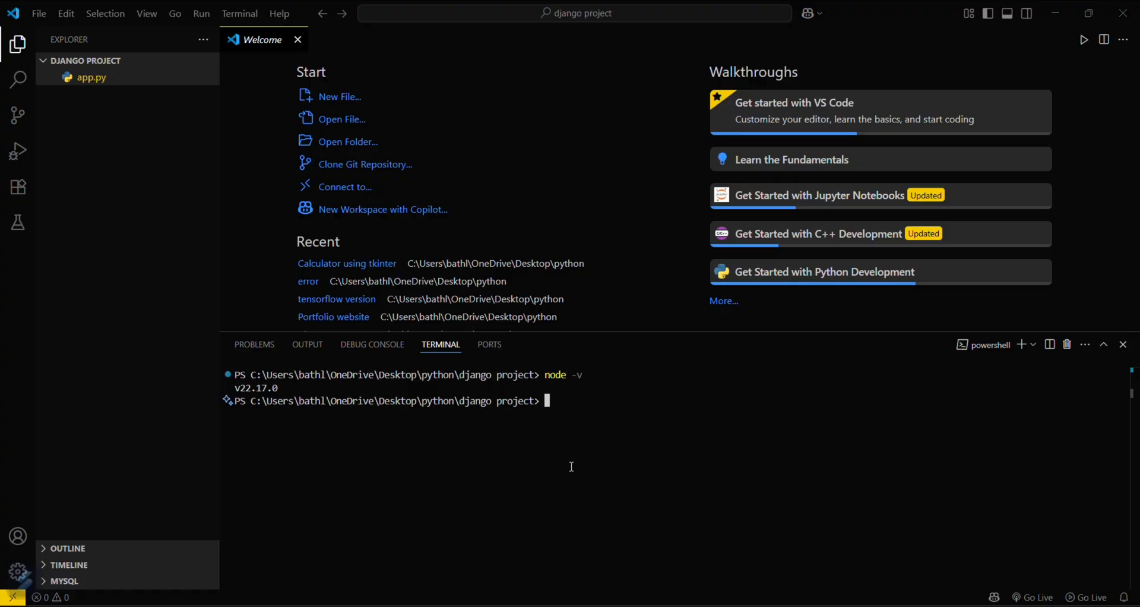
type("npm -")
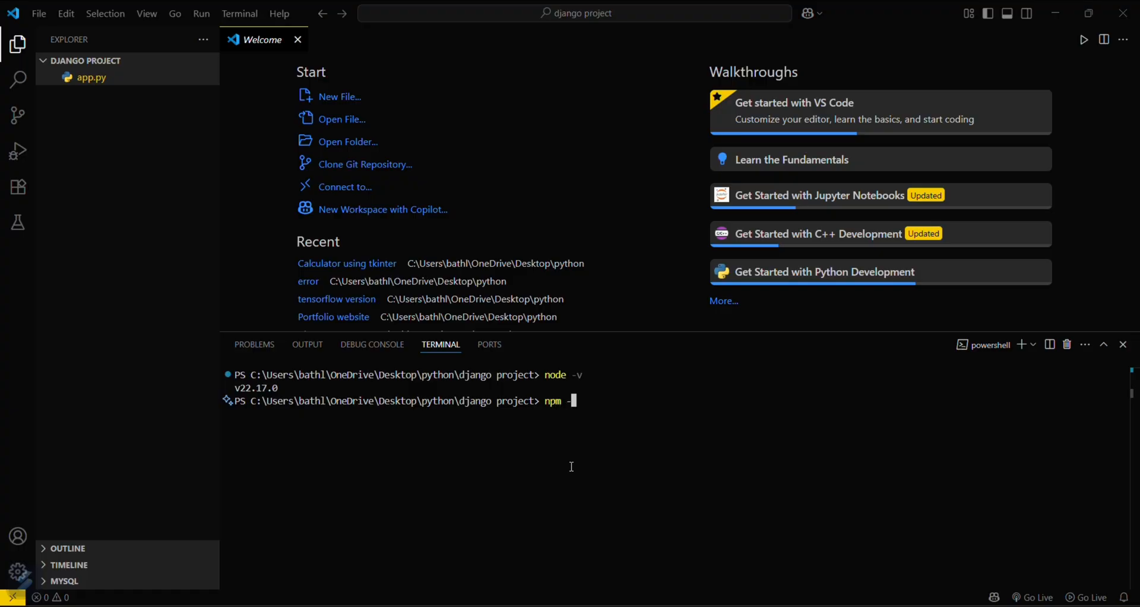
type("v")
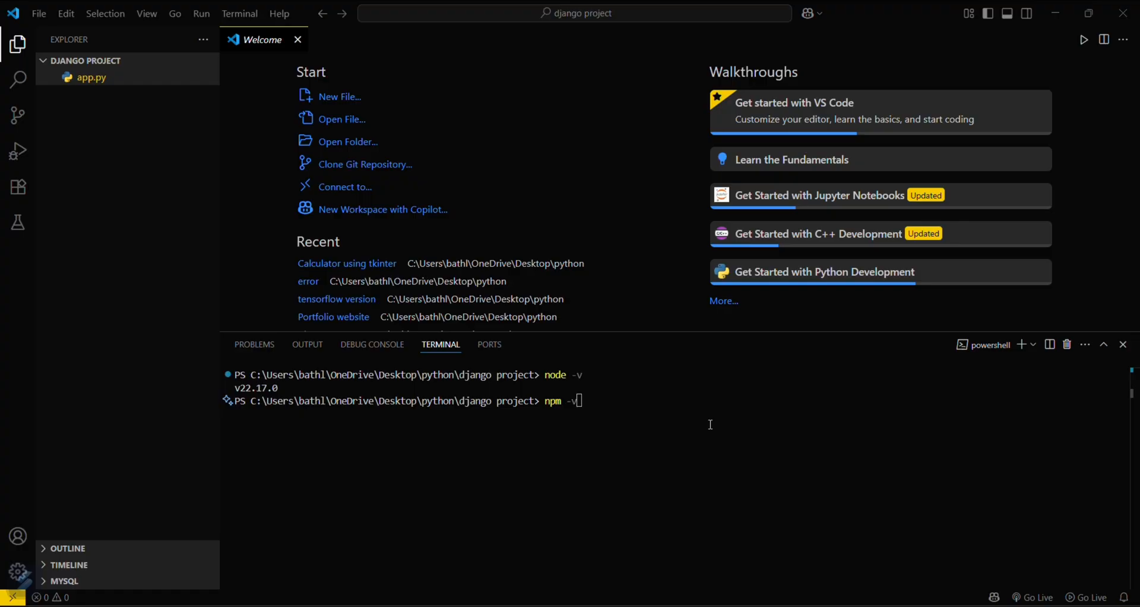
mouse_move(710, 429)
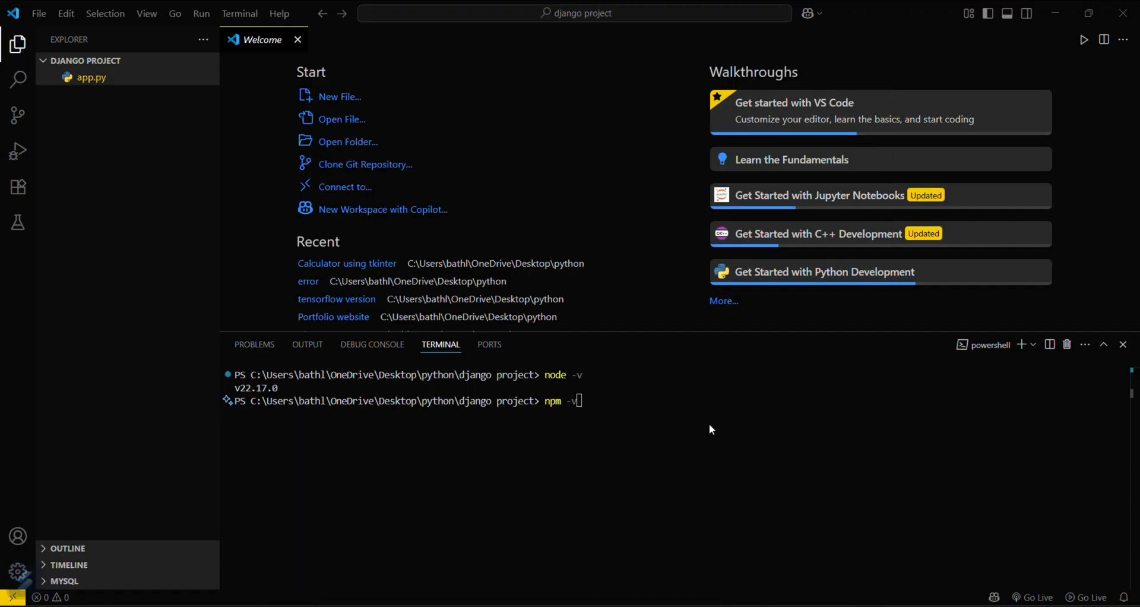
mouse_move(710, 425)
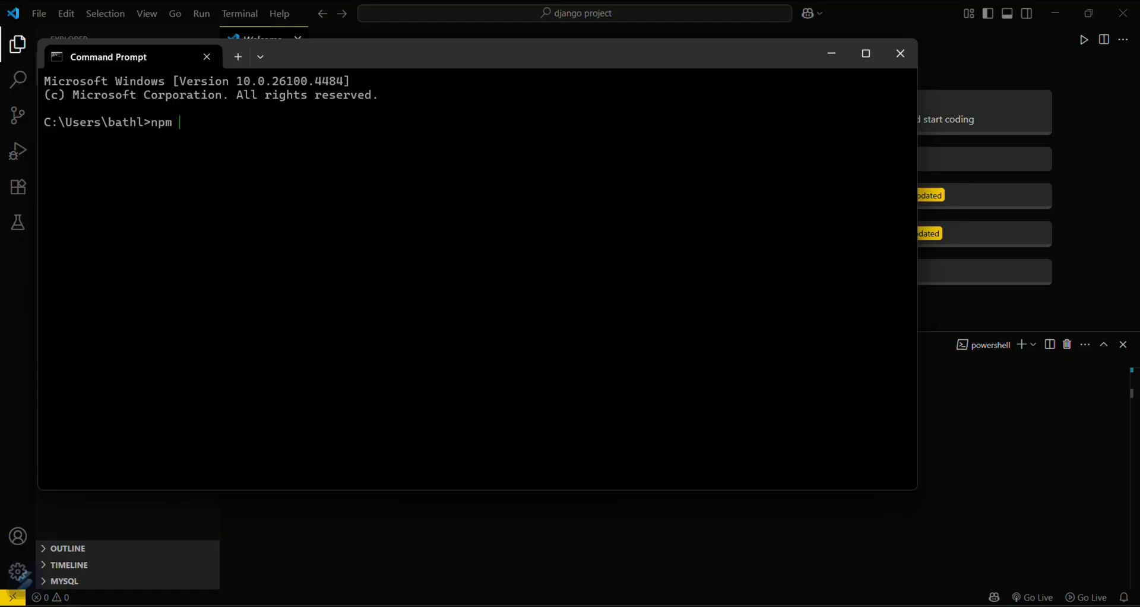
Step: Run npm -v in Command Prompt, which reports 10.9.2
type(" -v")
key("Return")
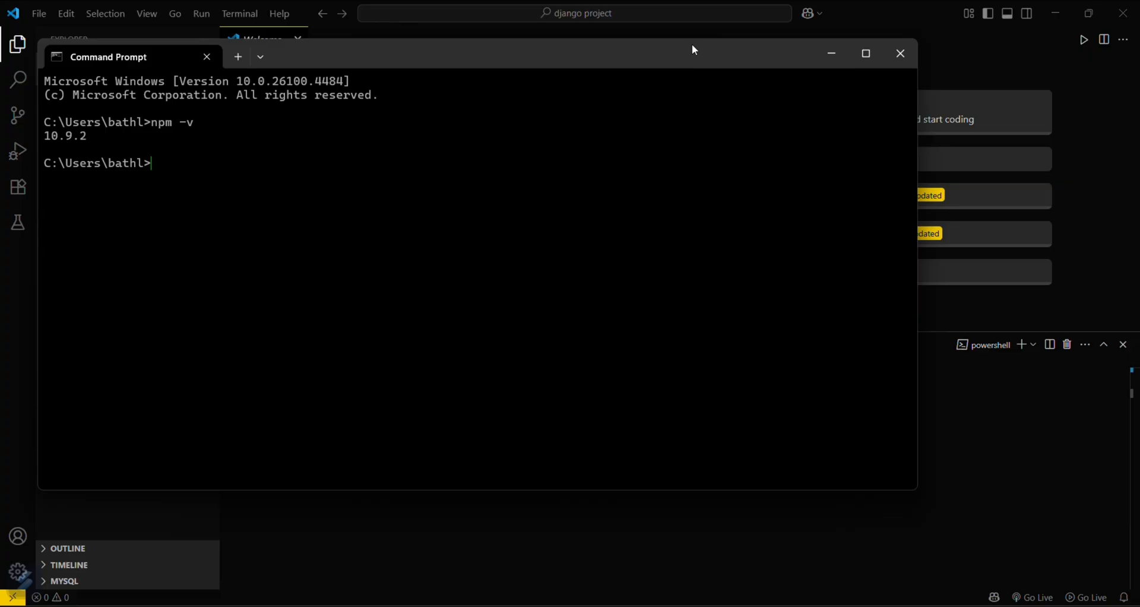
mouse_move(535, 21)
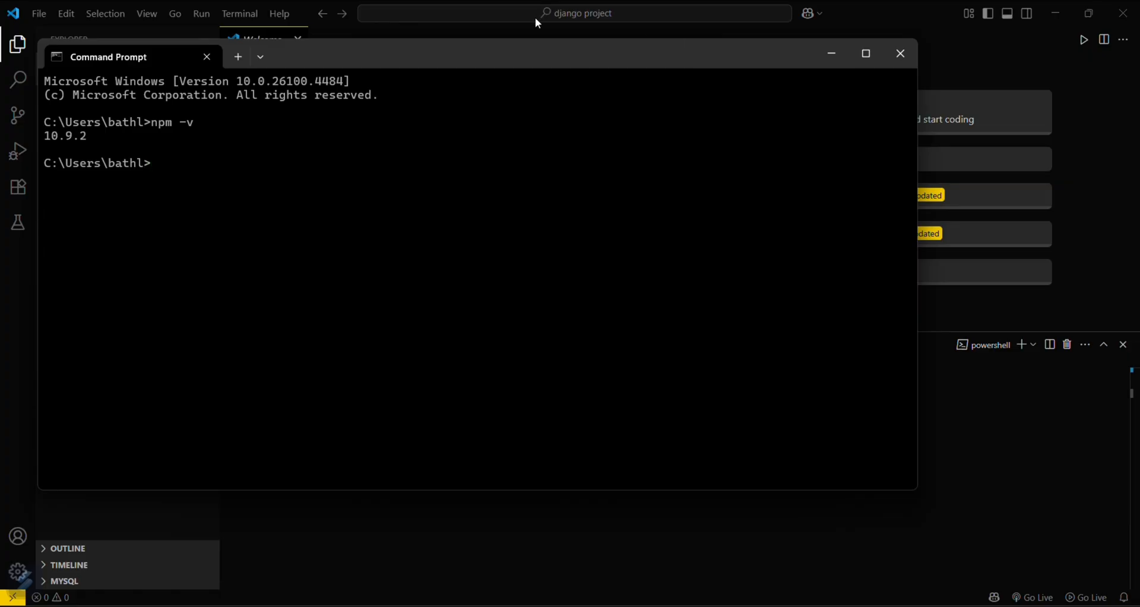